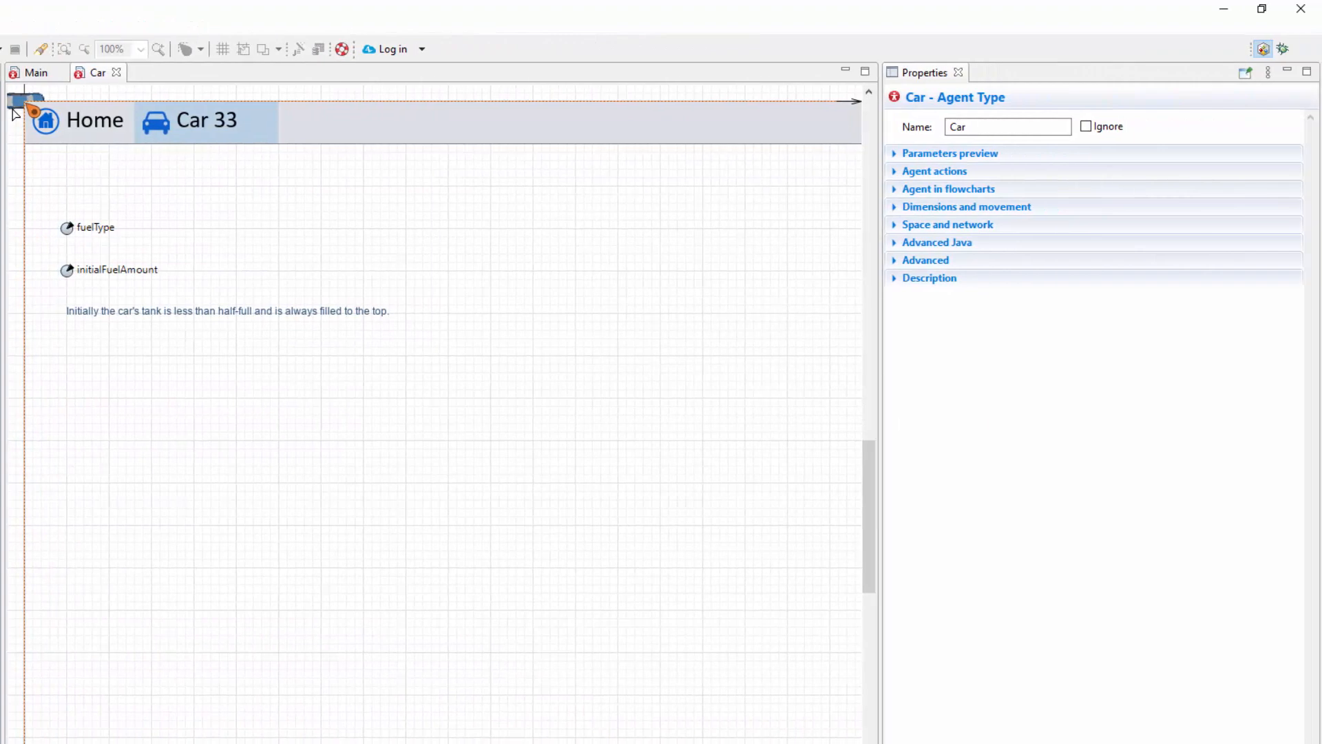
Begin the Car startup action with car.setColor using the materialName and color
click(933, 171)
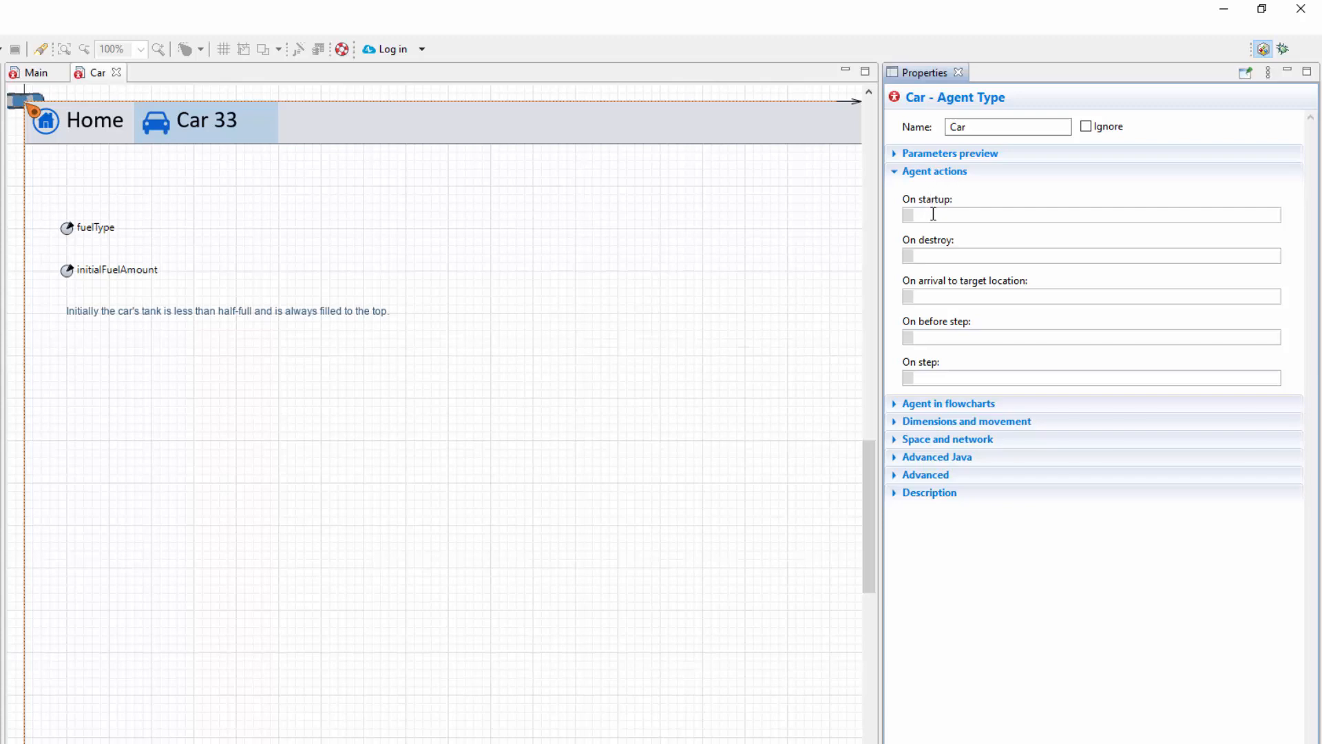
text(car.setColor(materialName, color);)
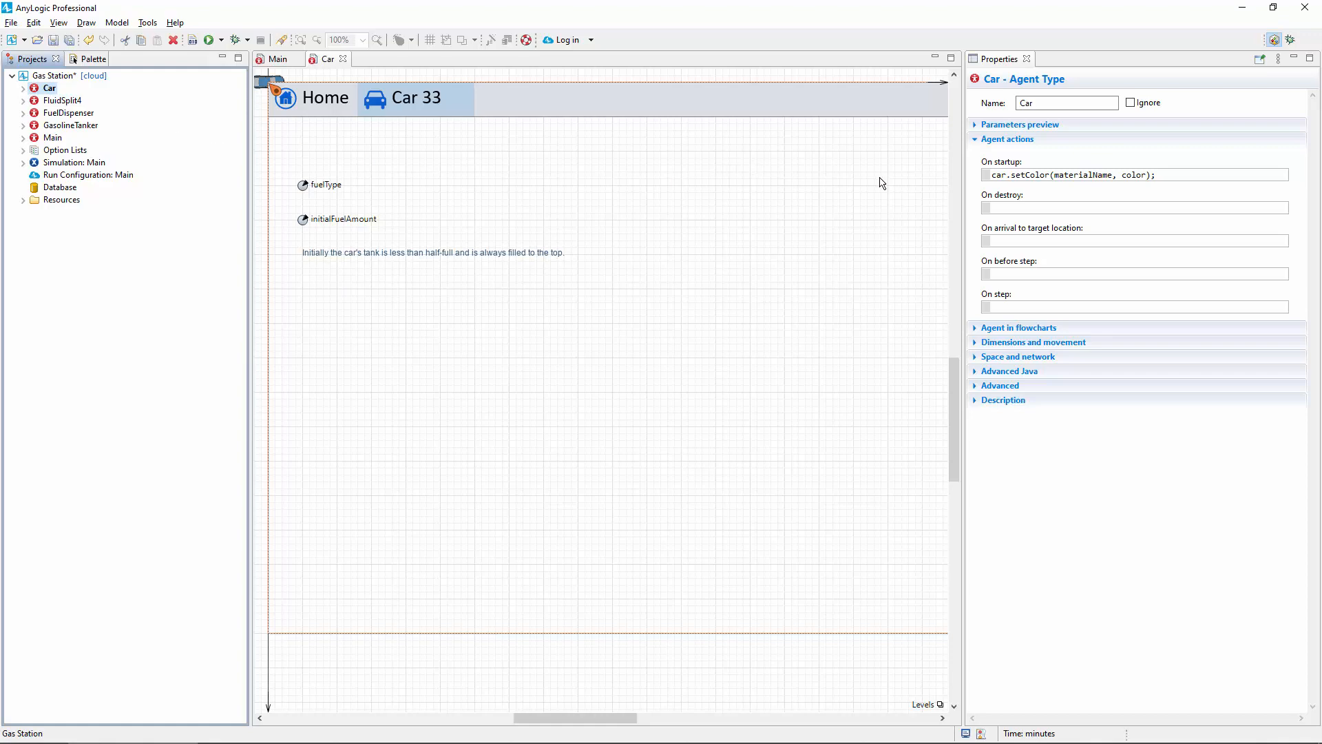
Launch the Gas Station model, opening its simulation window with blue cars at the dispensers
click(203, 38)
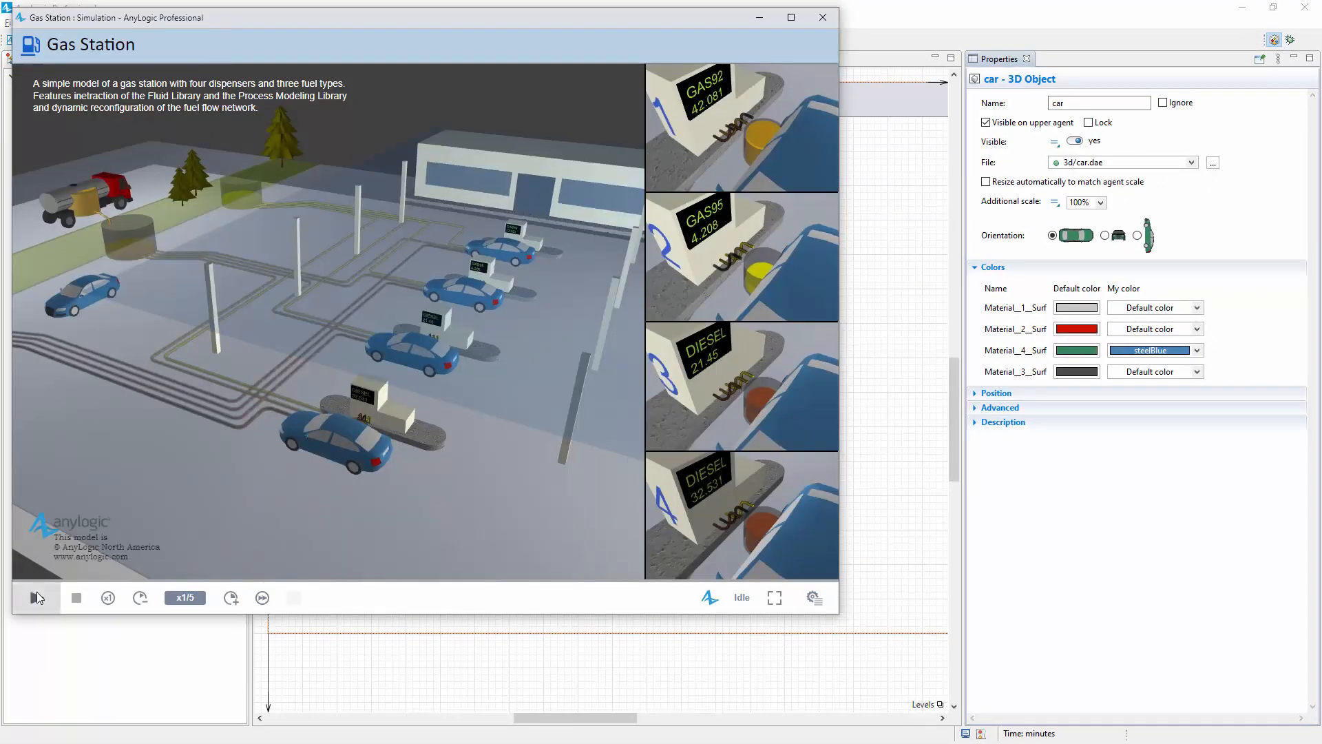
Run the Gas Station simulation so cars appear in random red, blue and black colors
click(37, 597)
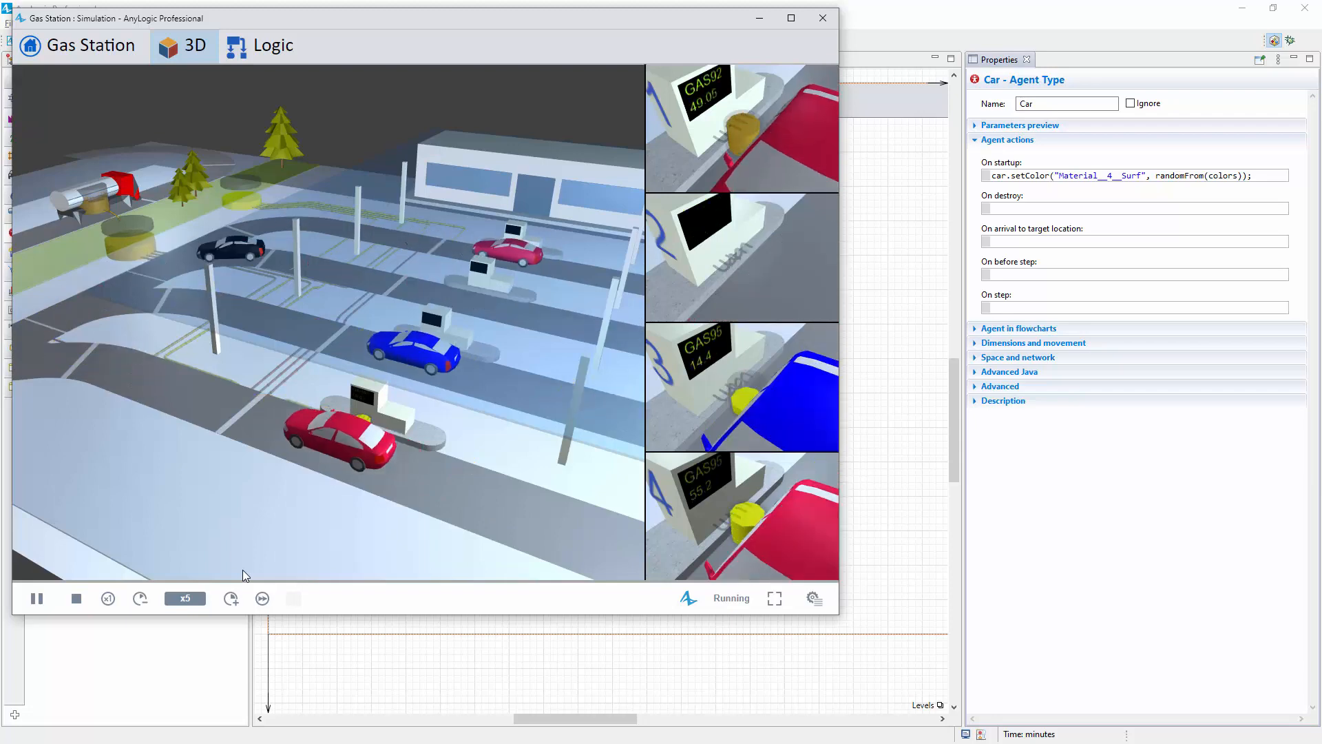